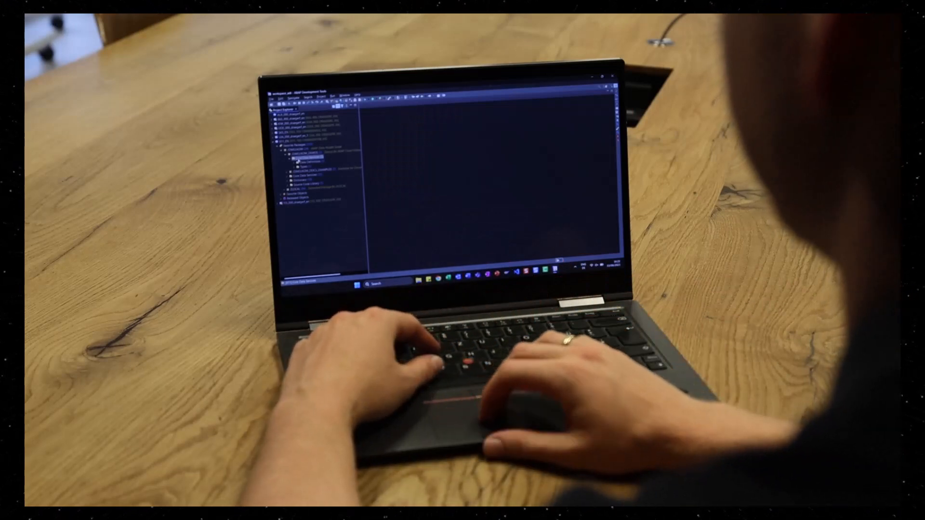
Create CDS type /DMO/BT_CUSTOMER_ID with description 'Customer ID' under Core Data Services.
right_click(106, 149)
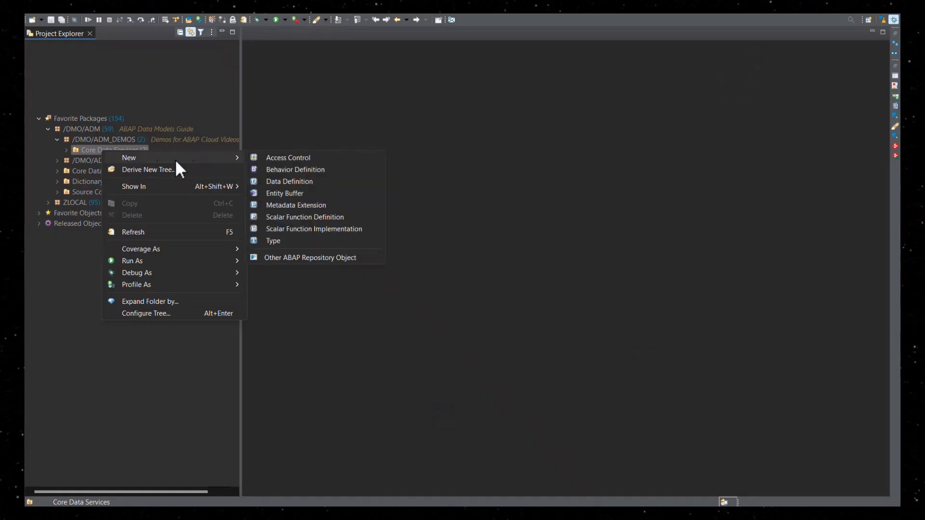
left_click(273, 240)
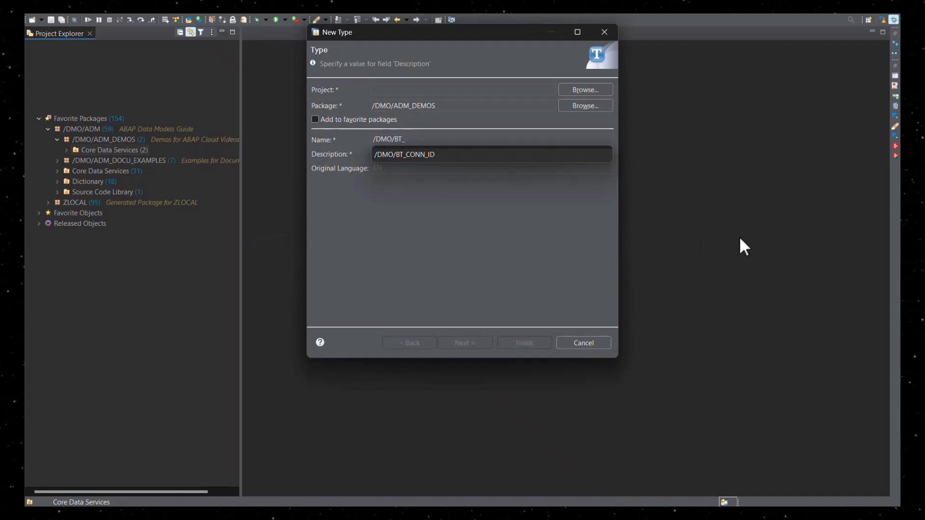
type("CUSTOMER_ID")
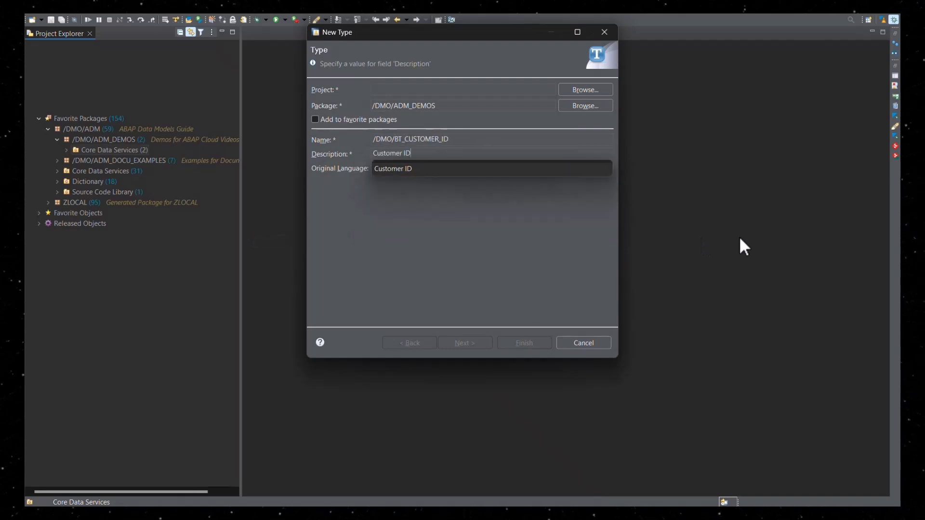
left_click(523, 343)
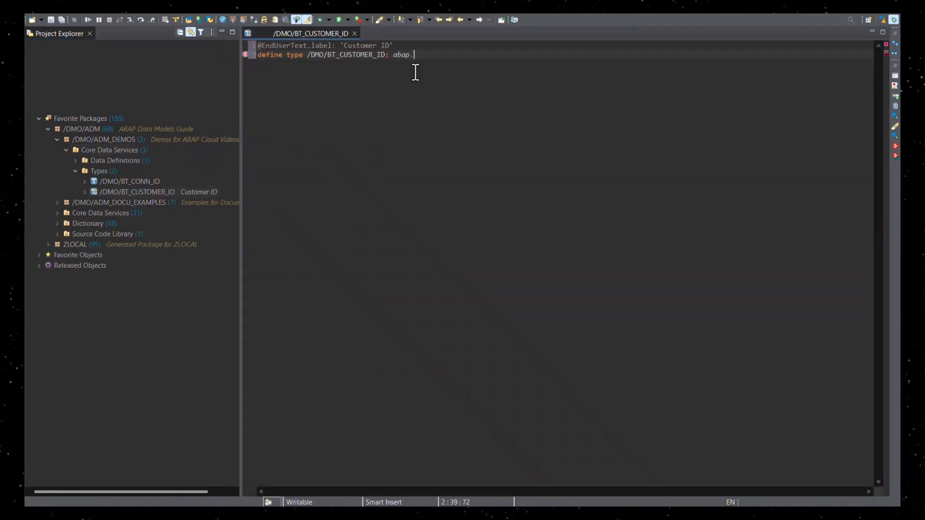
type("numc( 6 )")
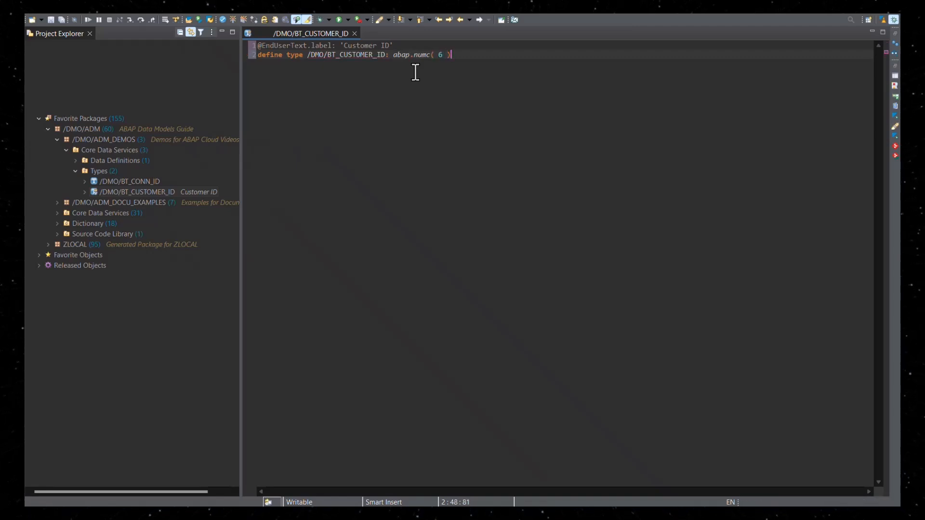
type(";")
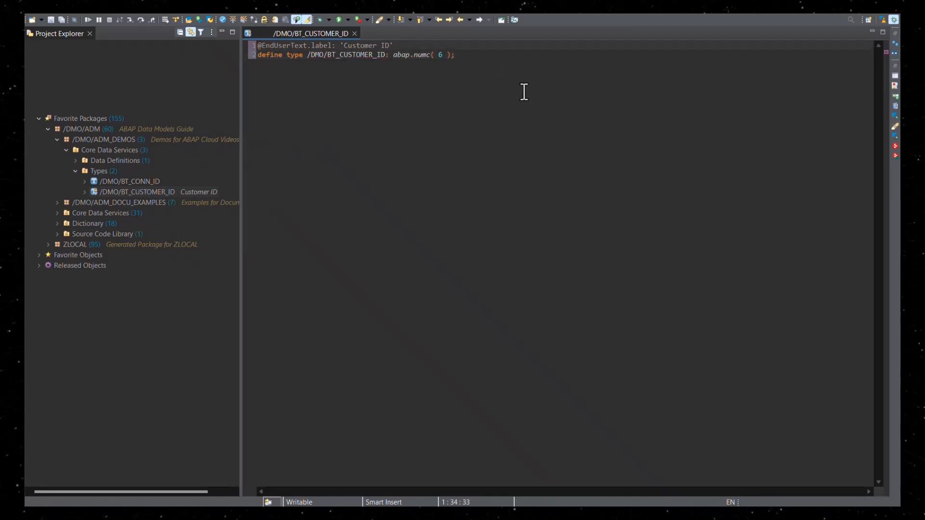
type("@EndUserT")
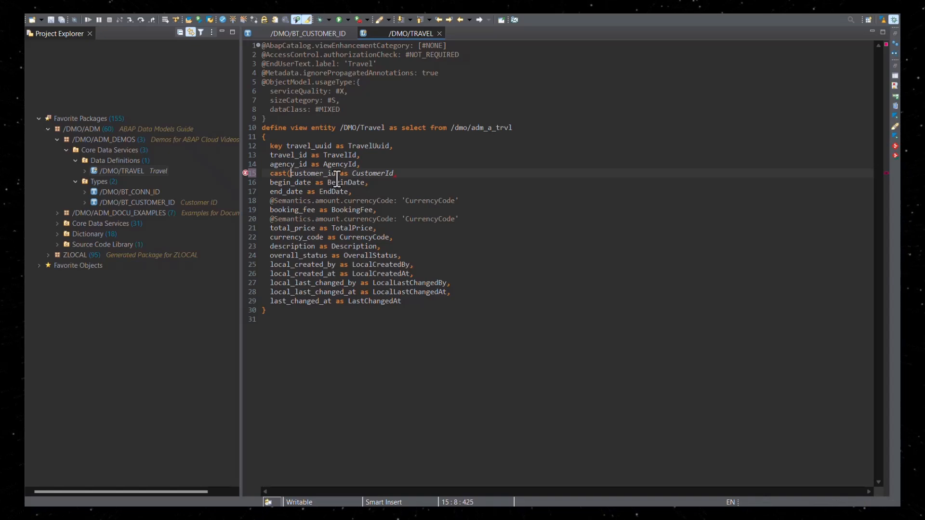
Cast customer_id as /DMO/BT_CUSTOMER_ID preserving type in /DMO/TRAVEL and format the source.
type("/dmo")
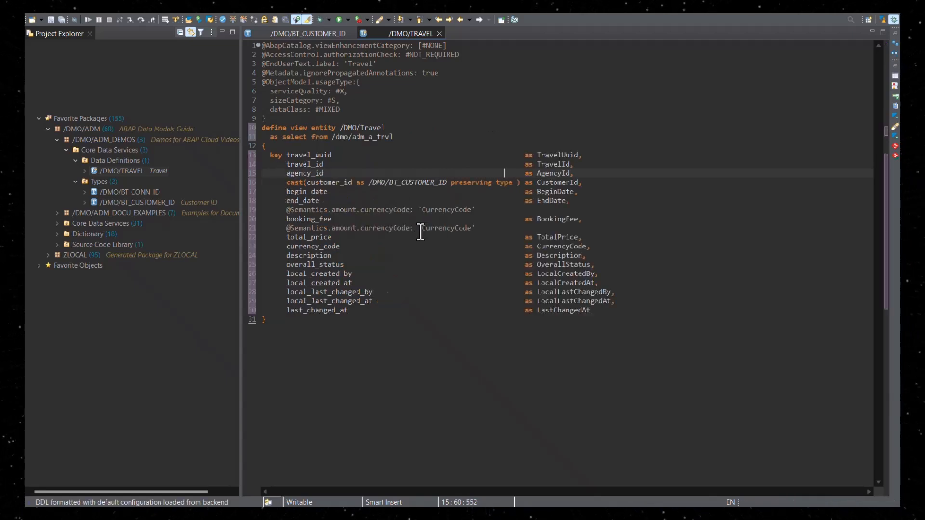
Show the Open With options for the /DMO/TRAVEL data definition.
right_click(121, 171)
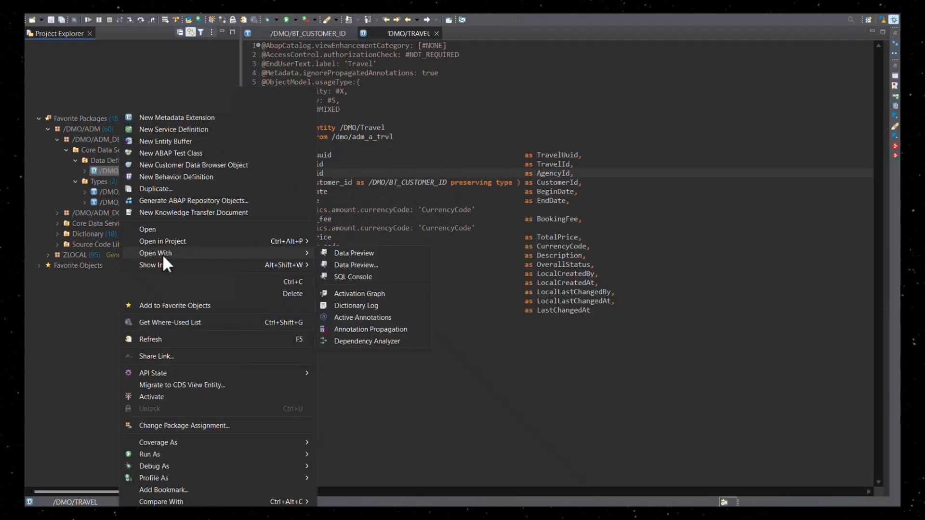
left_click(362, 318)
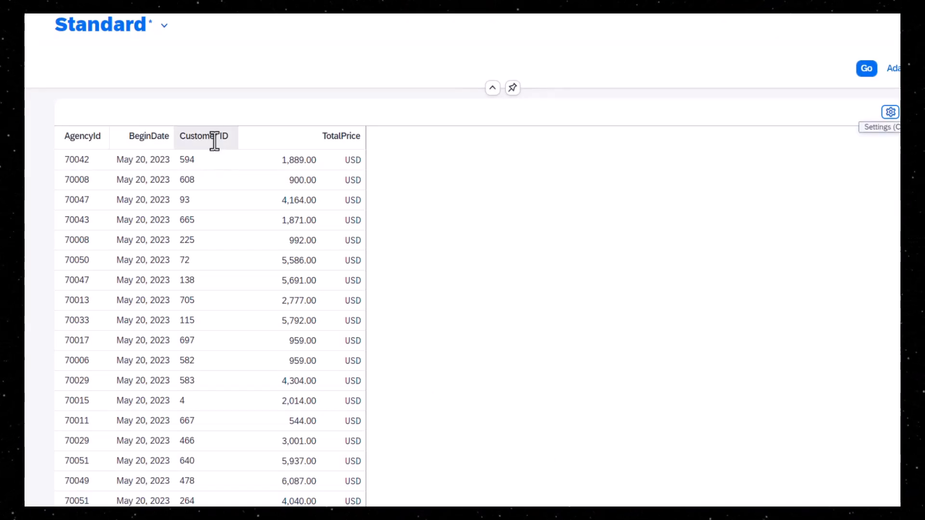
mouse_move(203, 136)
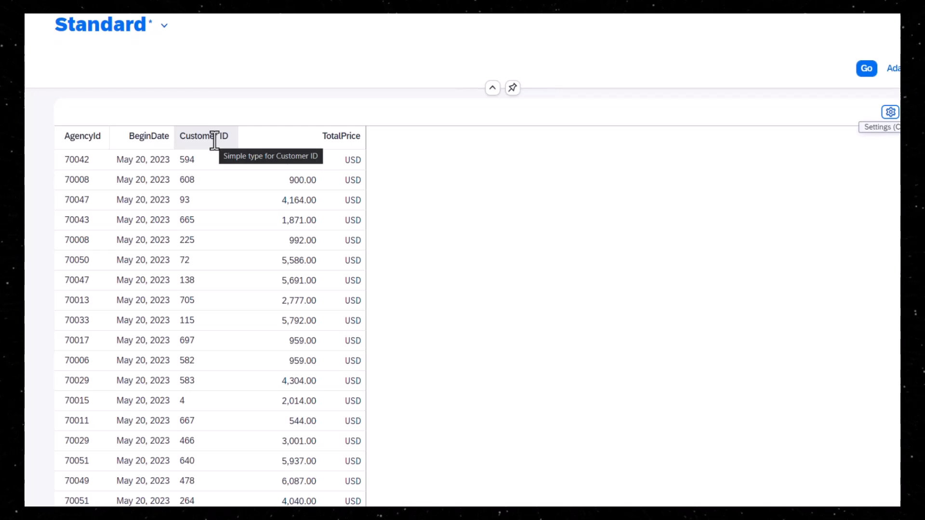